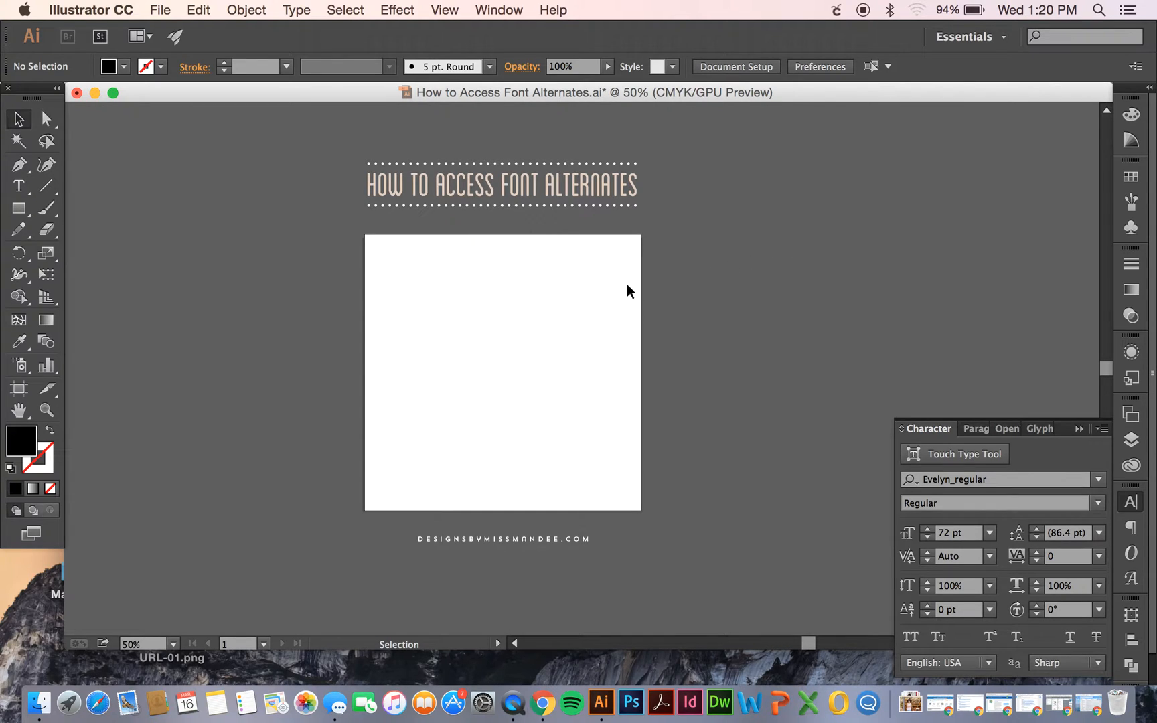
# - Place the word 'Mandee' in Evelyn script, move it up and enlarge it on the artboard
pyautogui.click(19, 186)
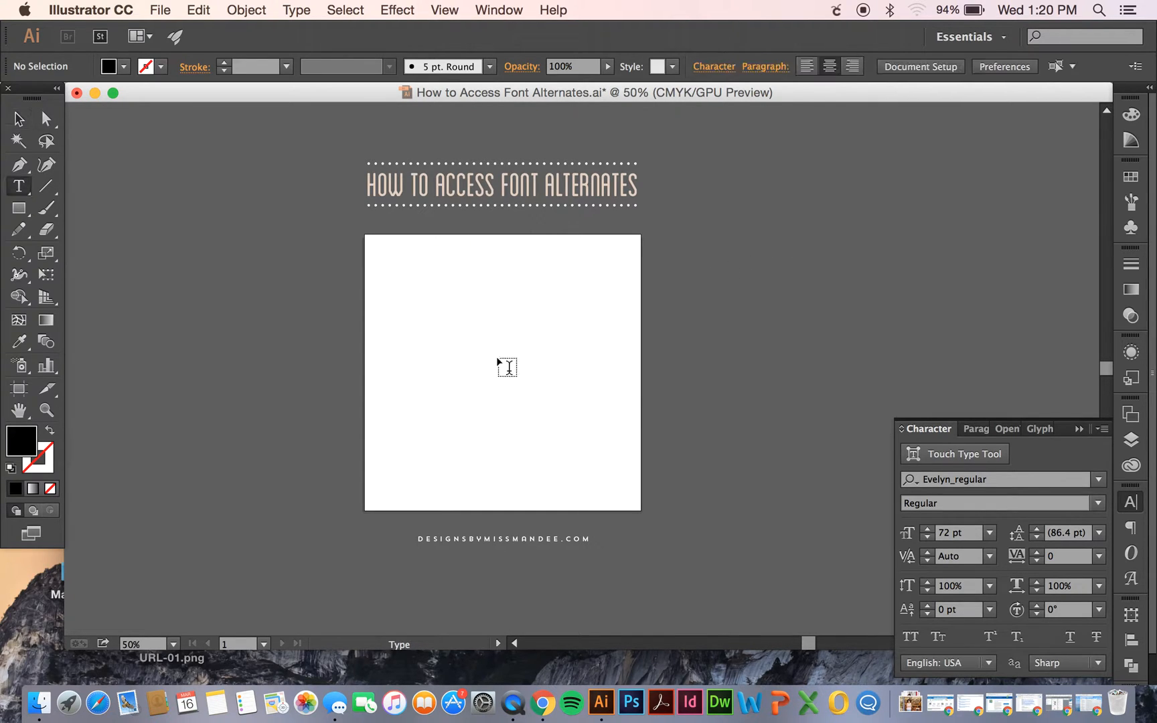
pyautogui.write('Mandee')
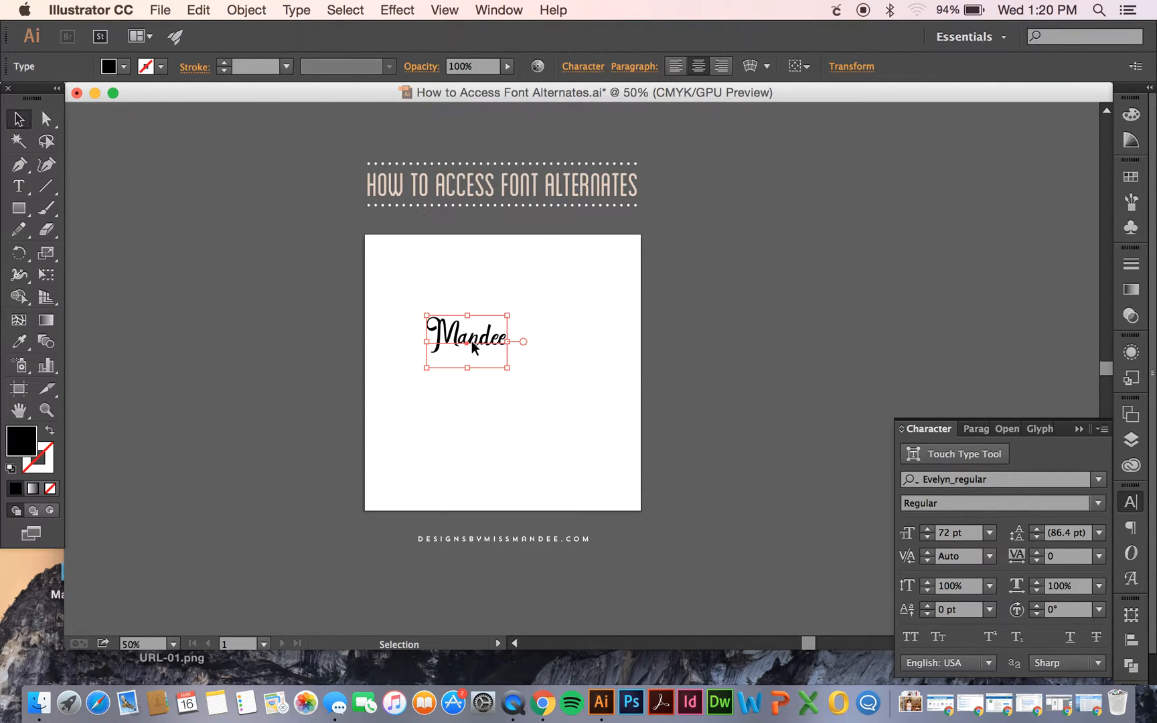
pyautogui.moveTo(469, 338); pyautogui.dragTo(504, 287)
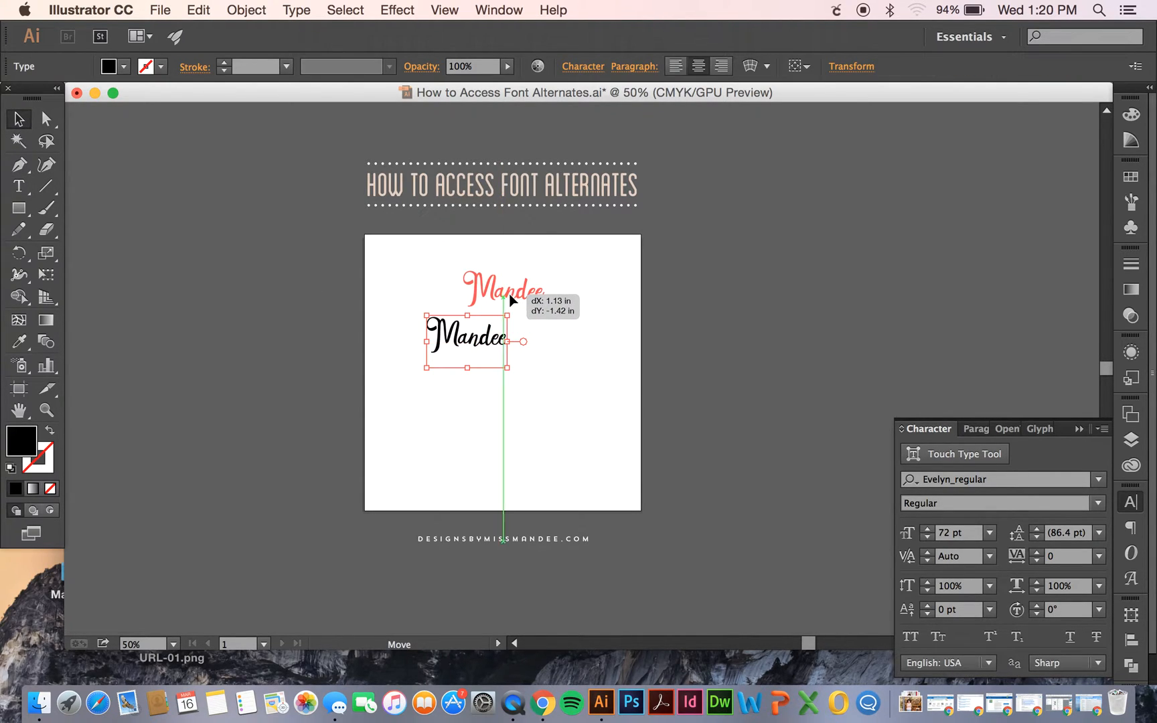
pyautogui.moveTo(523, 341); pyautogui.dragTo(502, 395)
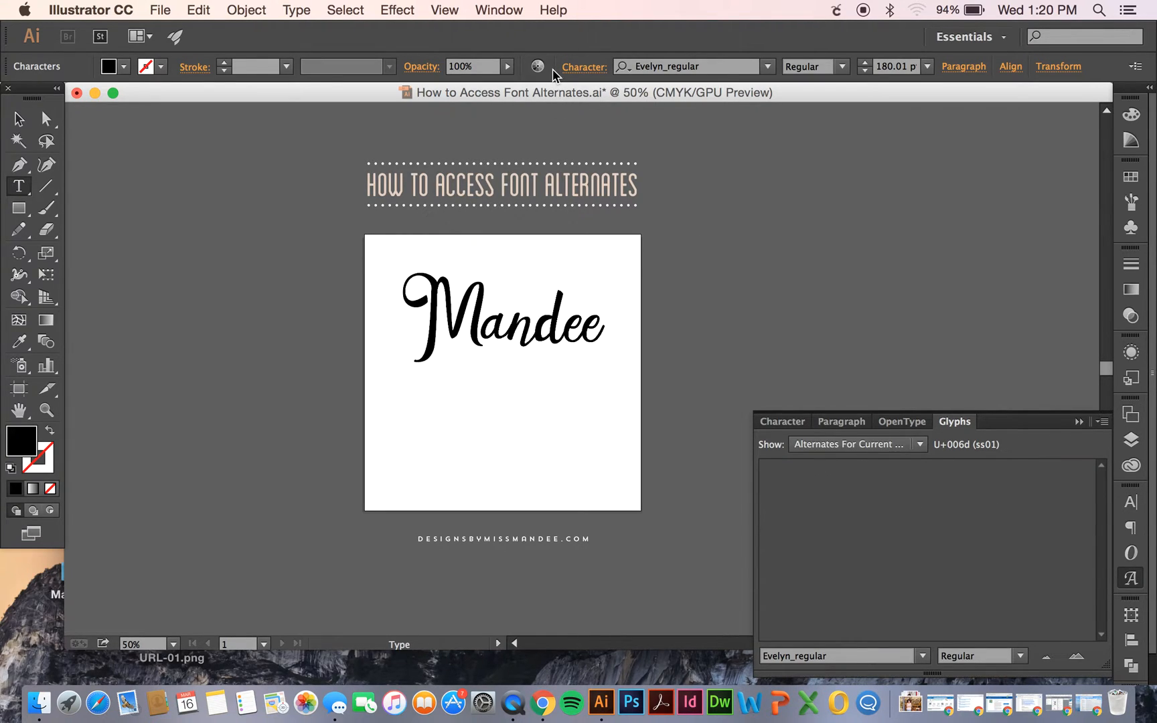
# - Browse the Window menu's panel list to reach the Glyphs panel
pyautogui.click(498, 10)
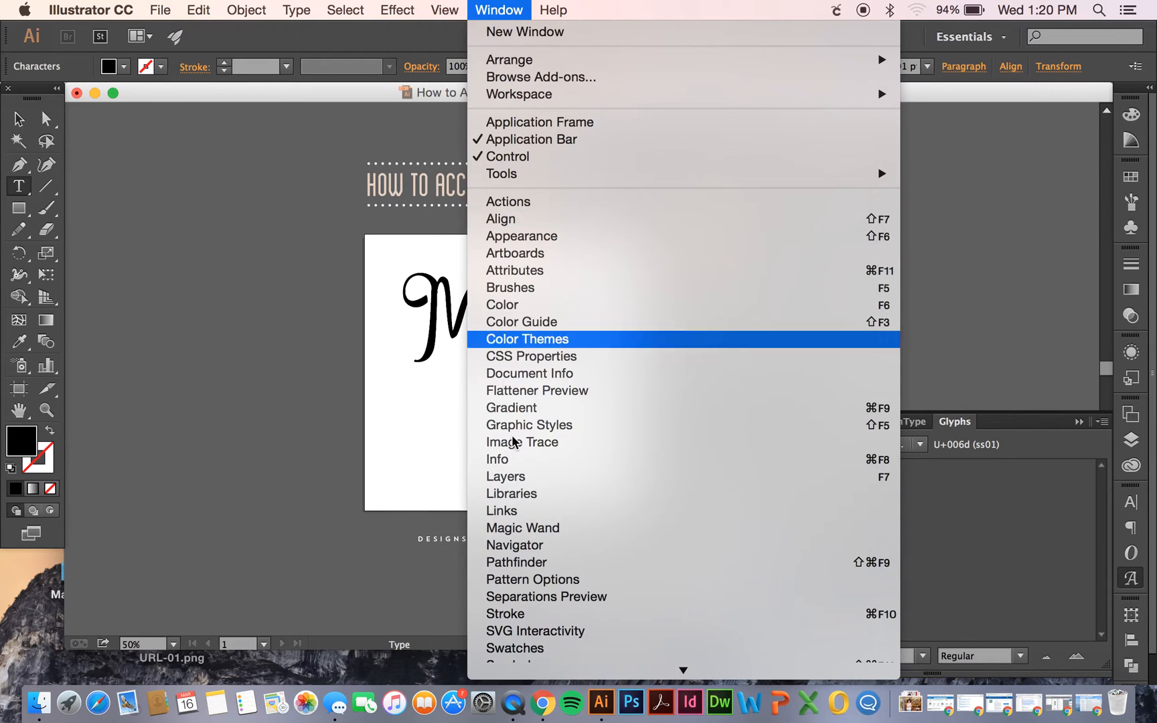
pyautogui.moveTo(517, 541)
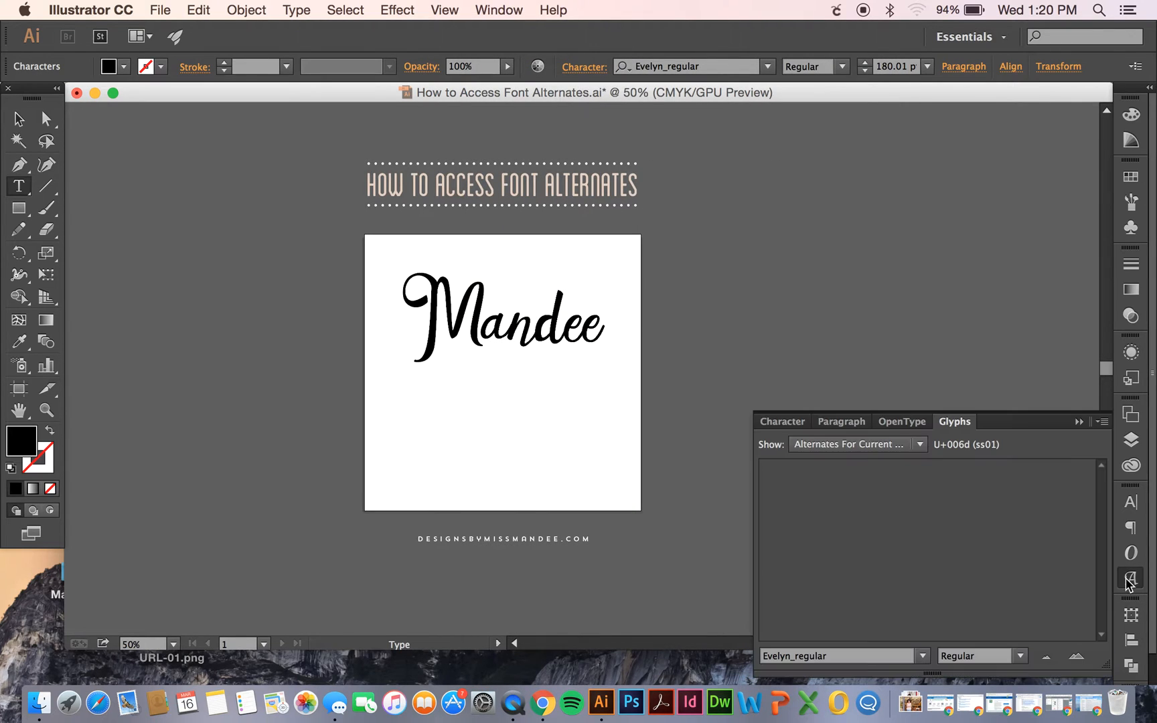
pyautogui.moveTo(898, 451)
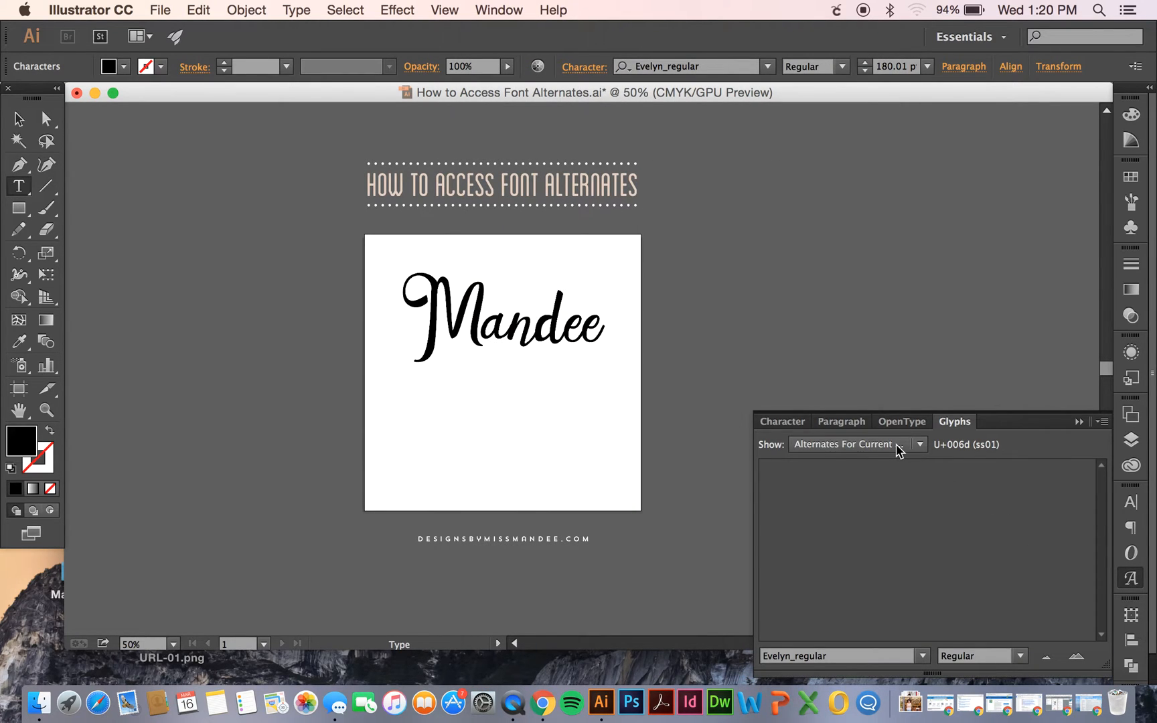
# - Show Alternates For Current Selection in the Glyphs panel for Mandee's final e
pyautogui.click(597, 322)
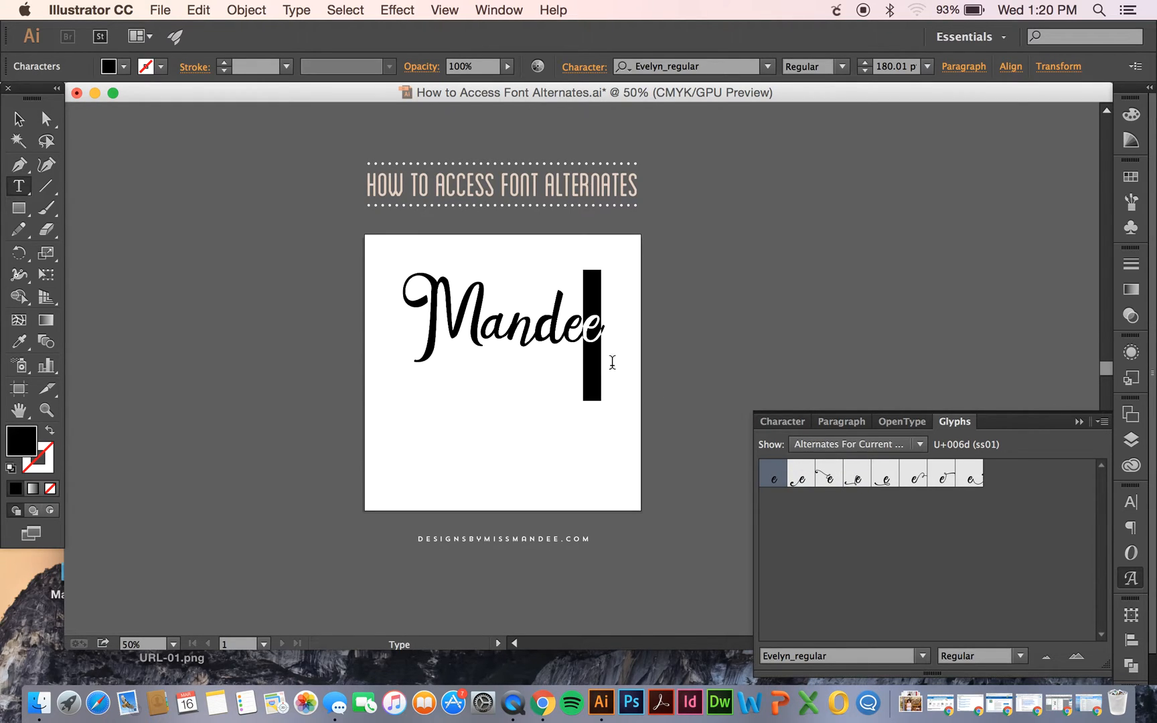
pyautogui.moveTo(877, 453)
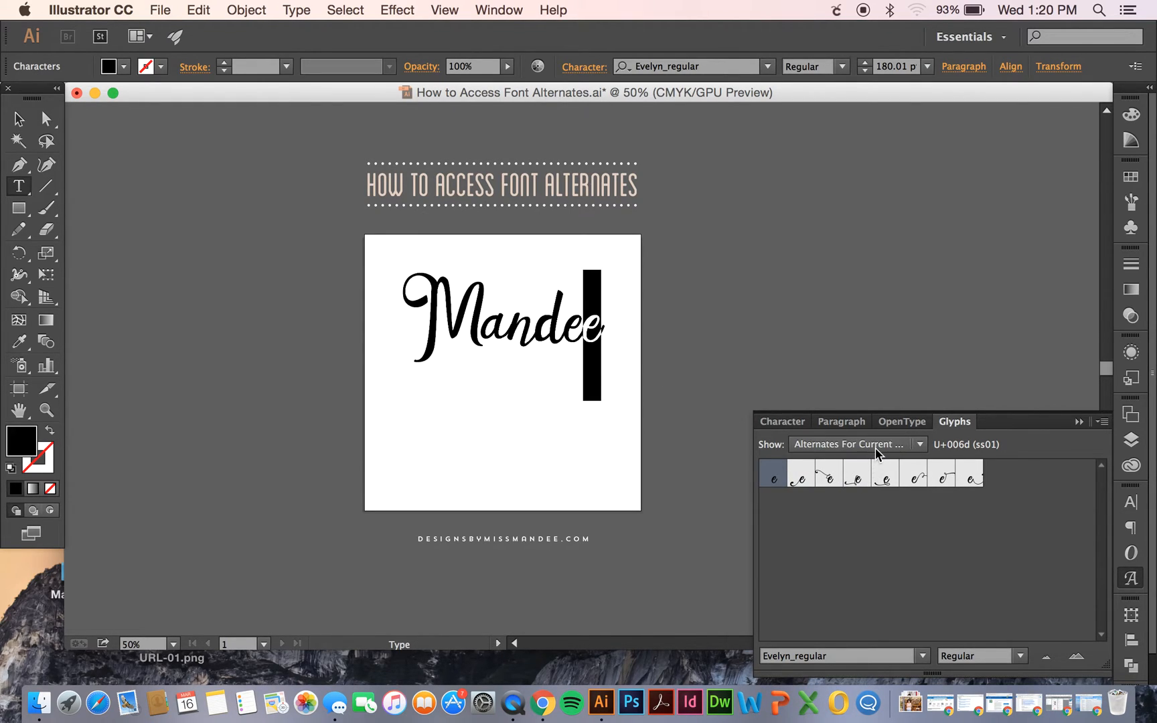
pyautogui.click(918, 445)
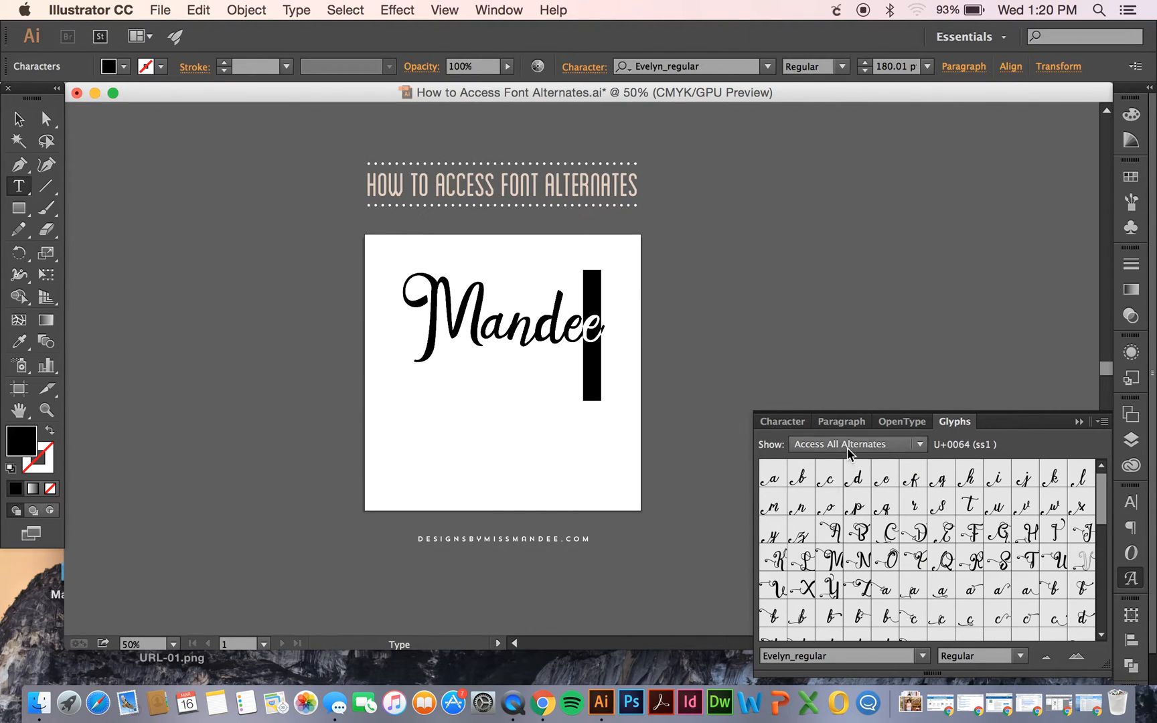
pyautogui.click(855, 444)
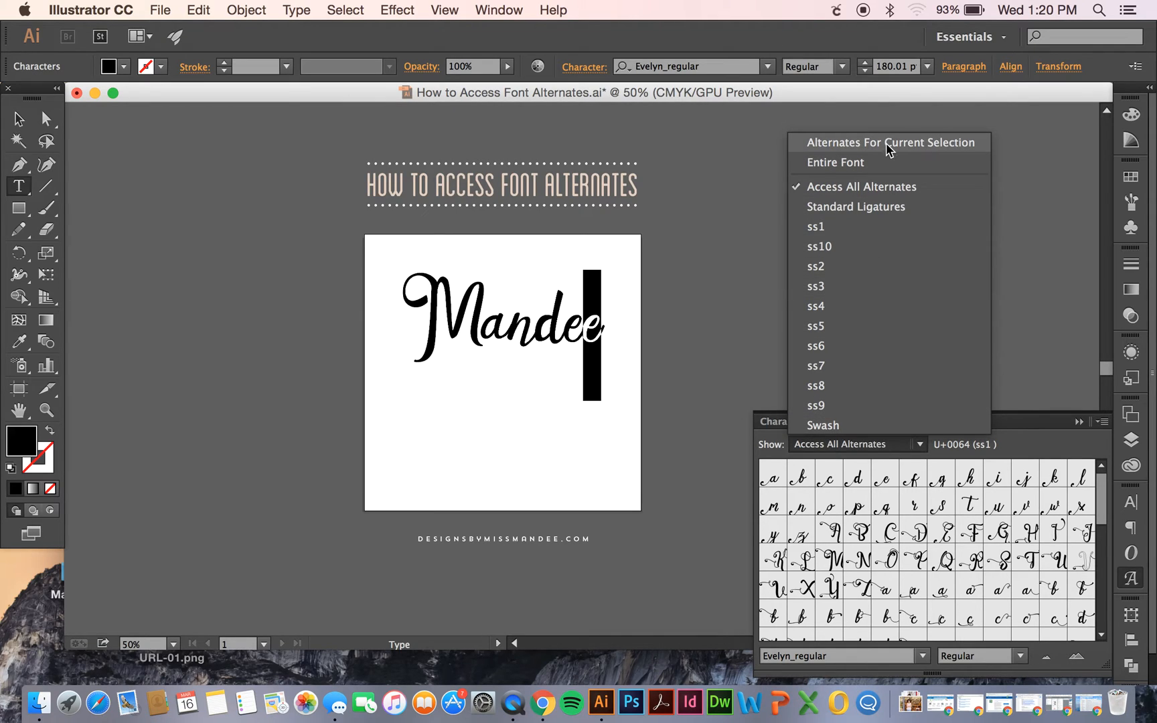
pyautogui.click(889, 142)
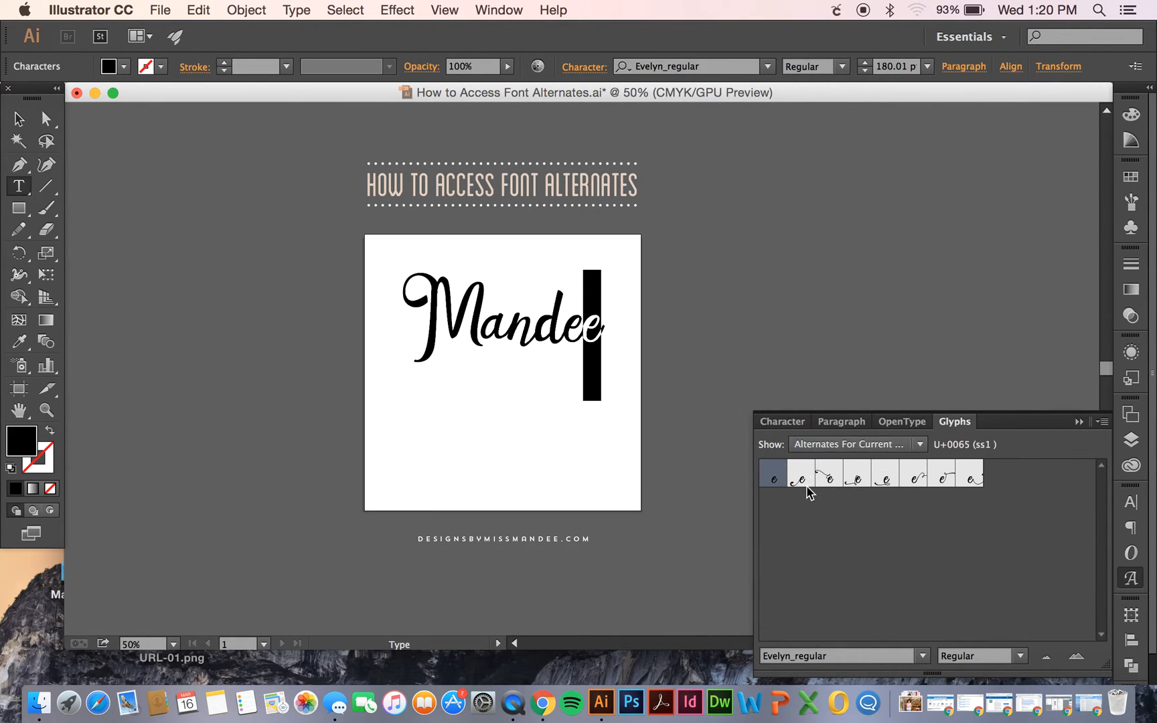
pyautogui.moveTo(816, 498)
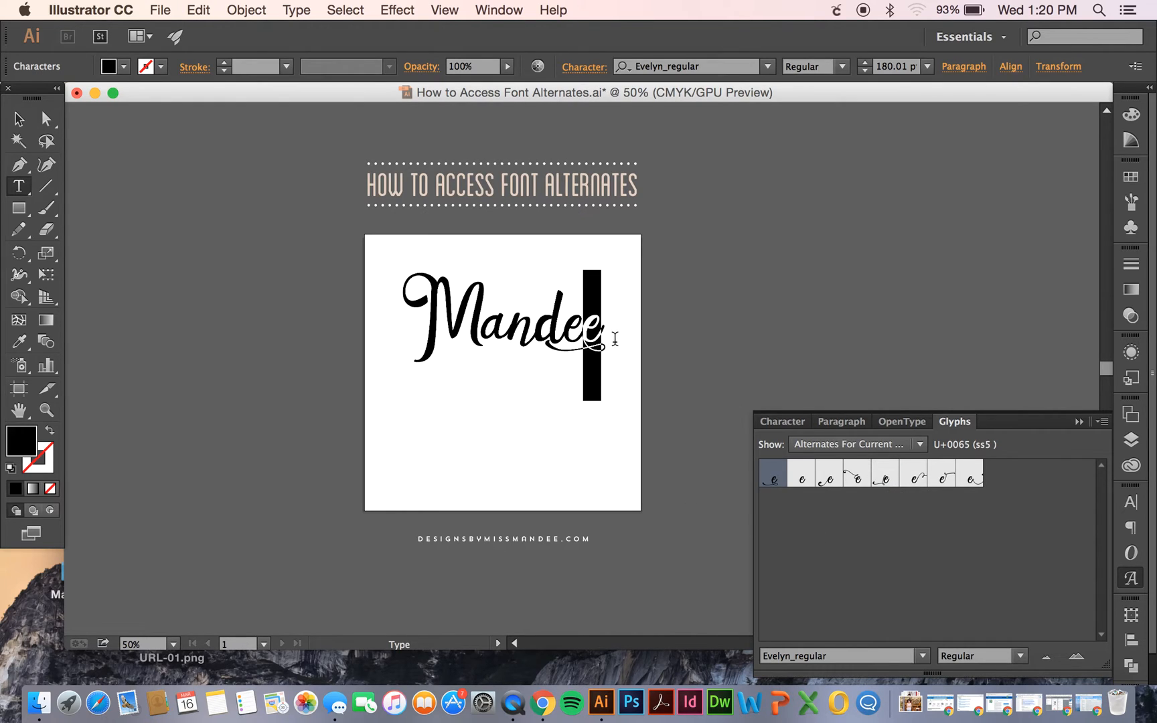
pyautogui.moveTo(889, 542)
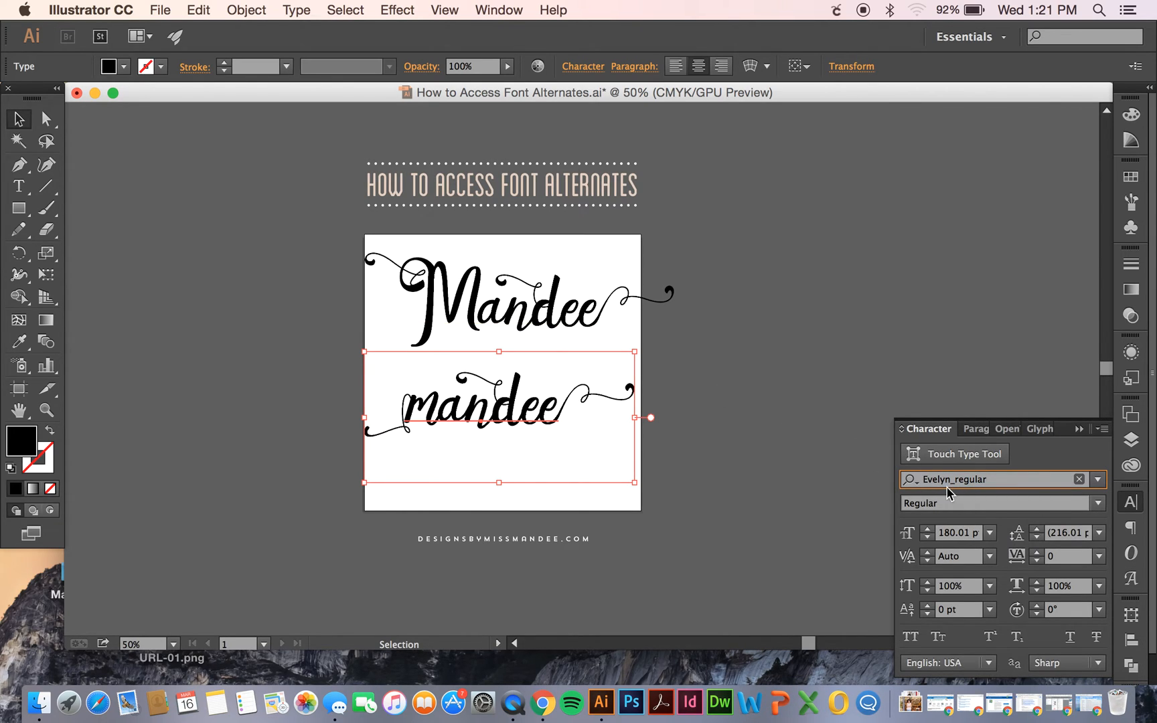
# - Set the lower mandee in Braveheart via the font field ('brav') and reposition it
pyautogui.write('brav')
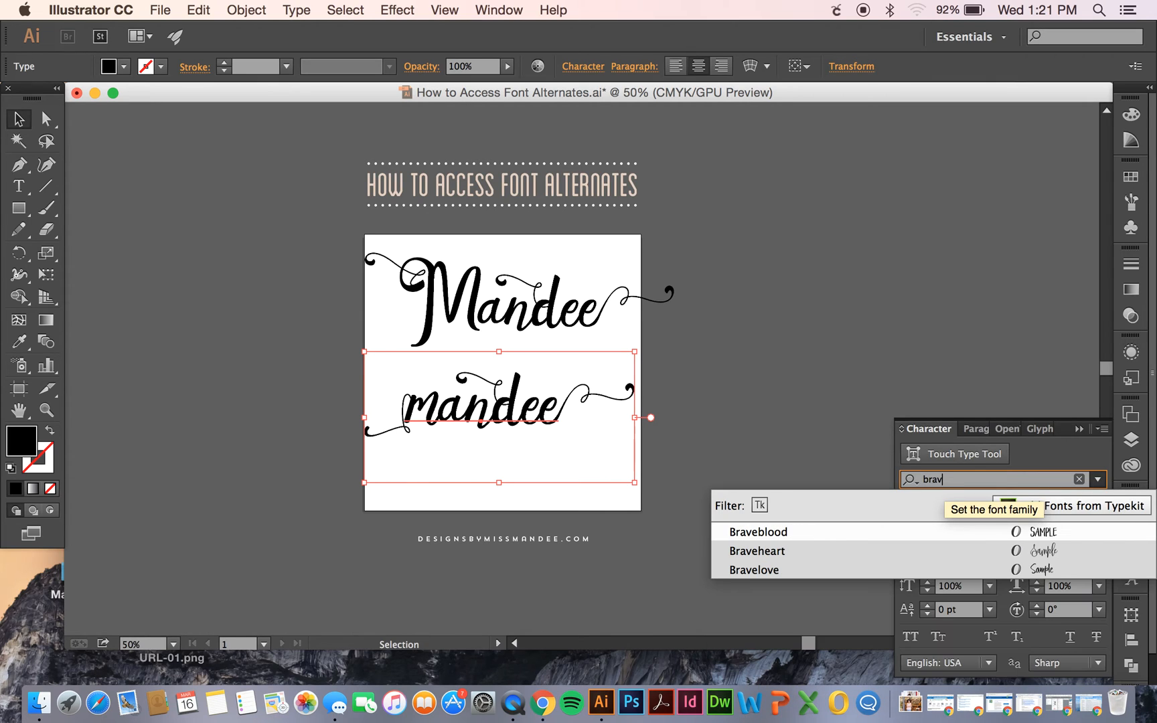
pyautogui.click(757, 550)
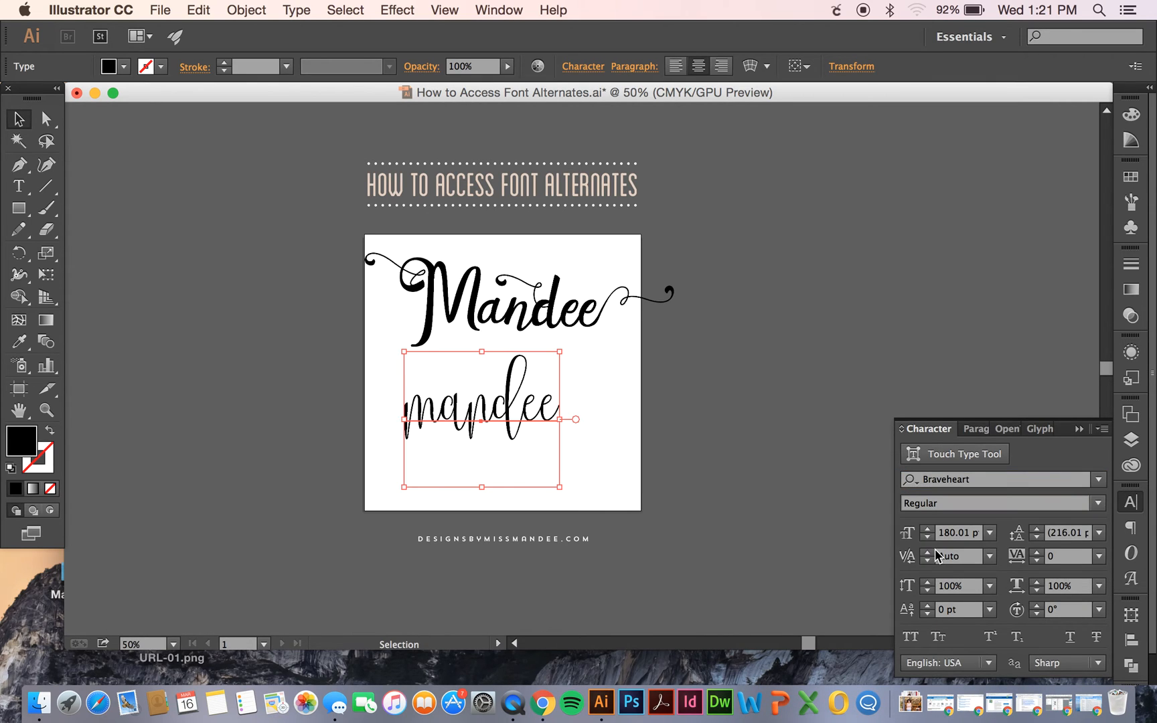
pyautogui.moveTo(478, 417); pyautogui.dragTo(519, 415)
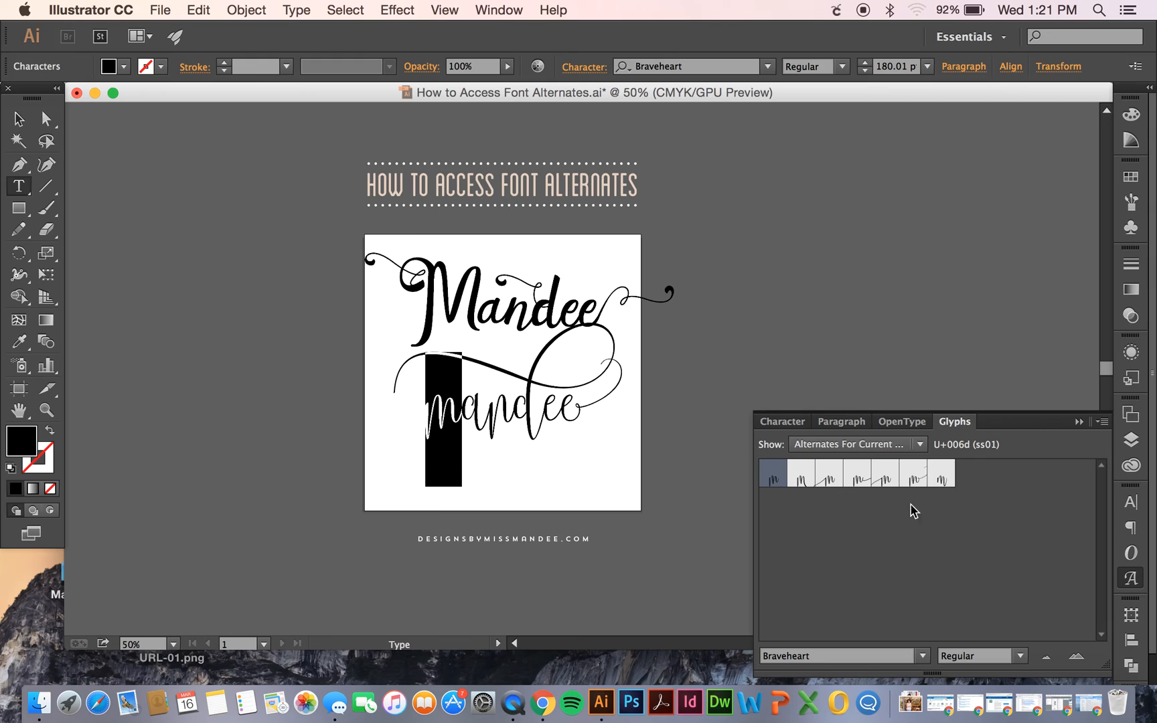
# - Swap the Braveheart m for a long left-sweeping swash alternate
pyautogui.click(885, 475)
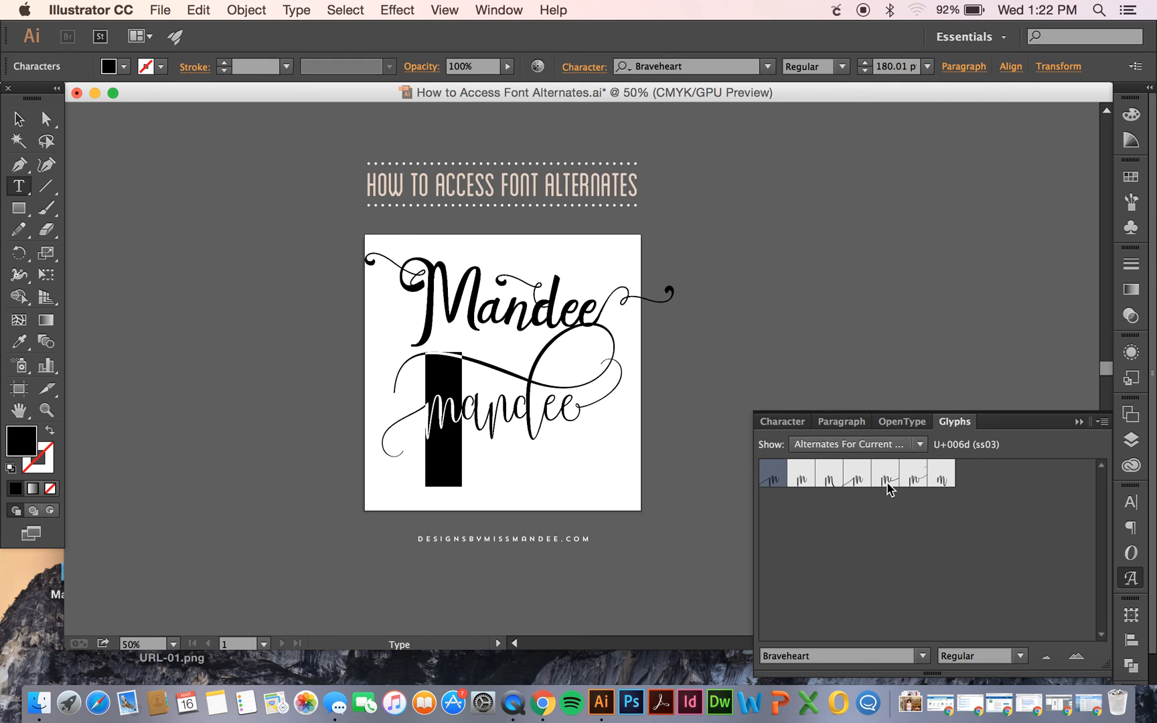
pyautogui.click(855, 476)
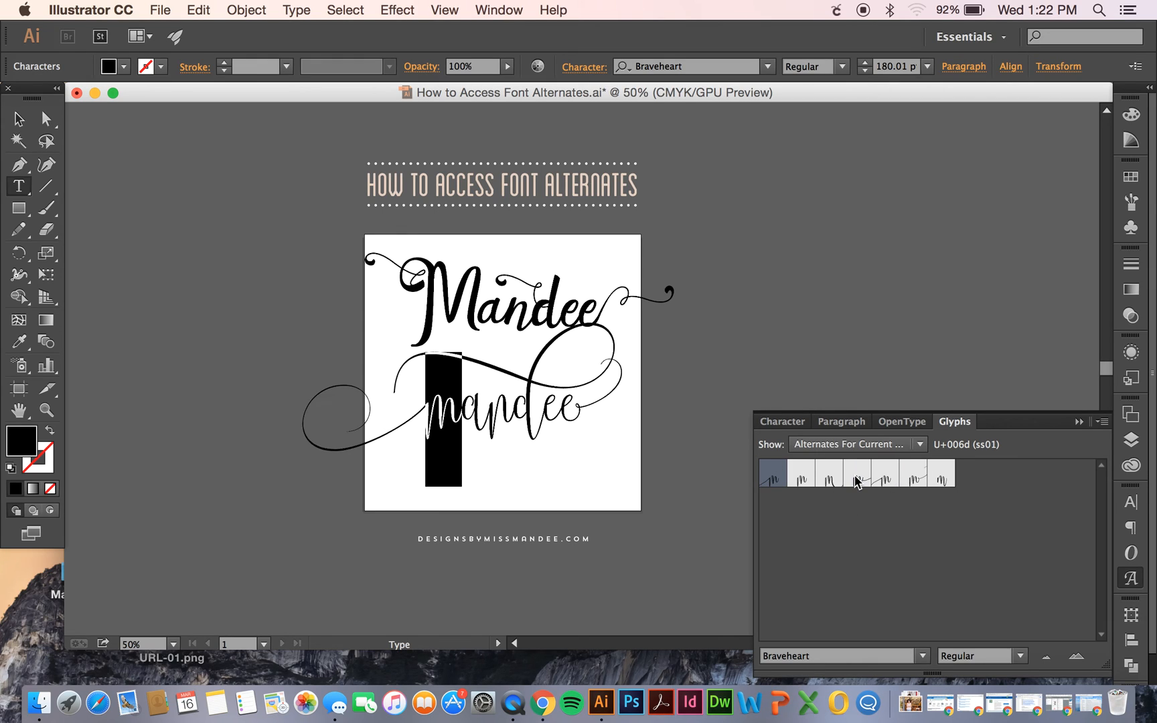